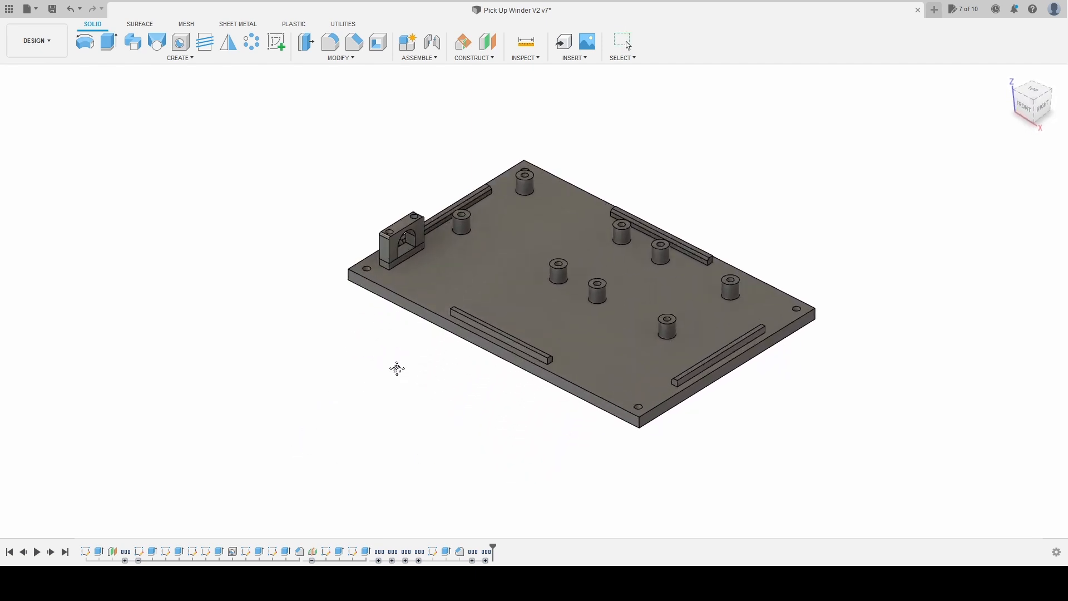
Orbit the base plate model toward a top-down view of its standoffs and rails
{"action": "left_click_drag", "start_coordinate": [396, 368], "coordinate": [331, 362]}
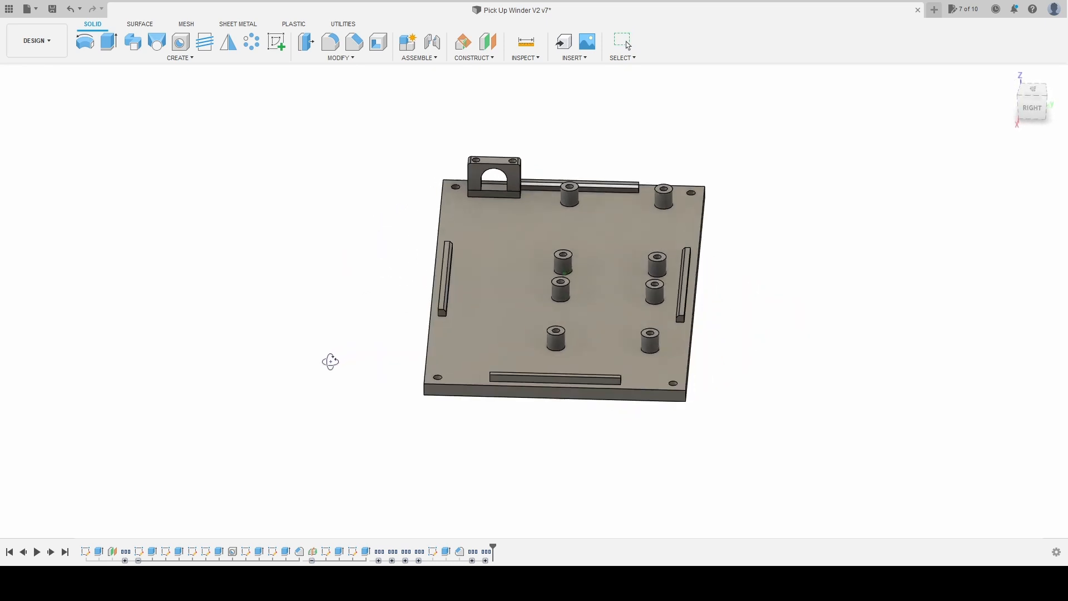